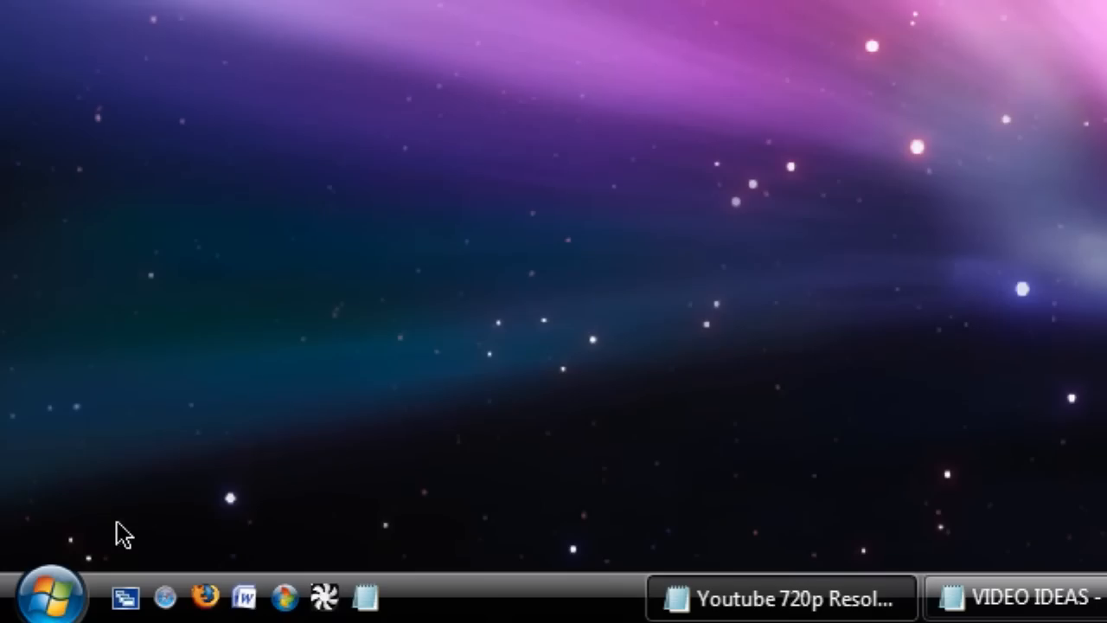
Launch Command Prompt by searching 'cmd' from the Start menu
left_click(50, 595)
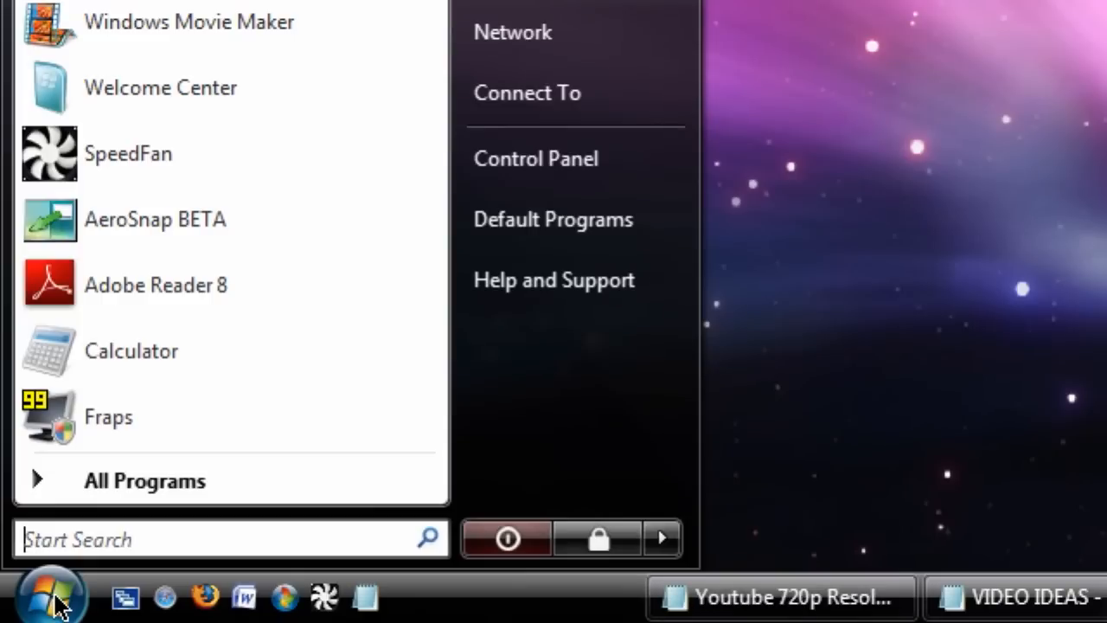
type("cm")
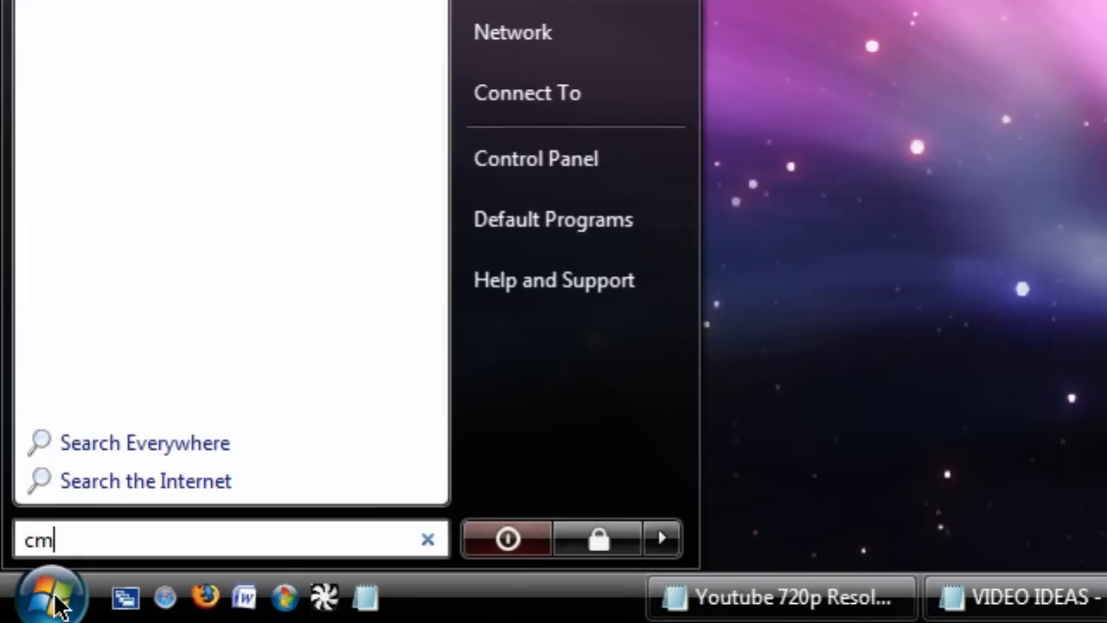
type("d")
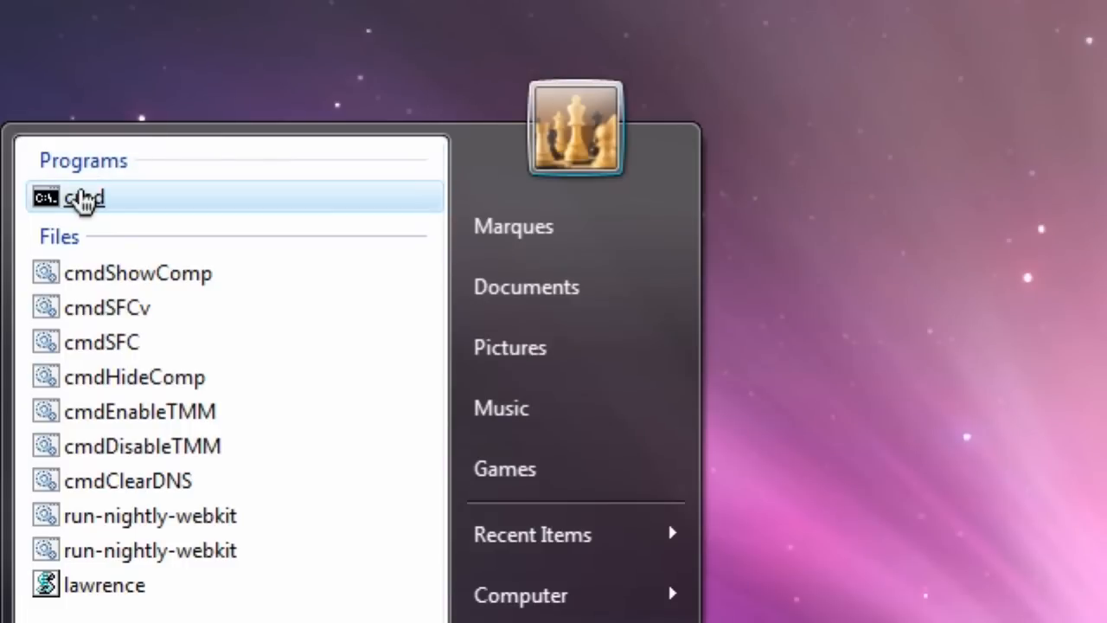
left_click(83, 197)
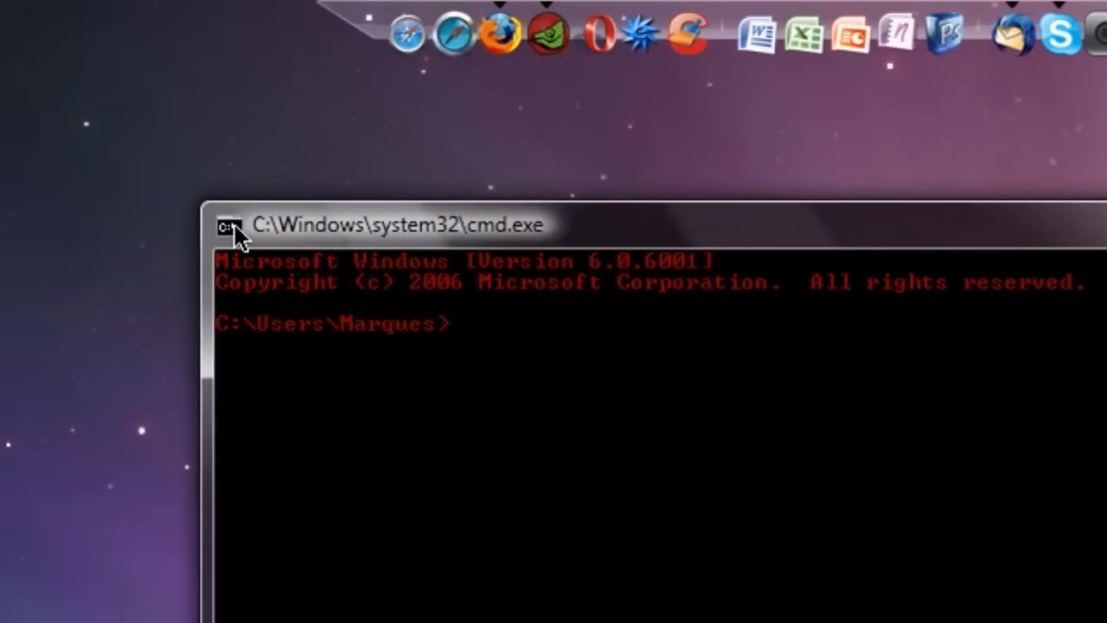
Bring up the console Defaults properties and review the Font and Colors sections
left_click(228, 225)
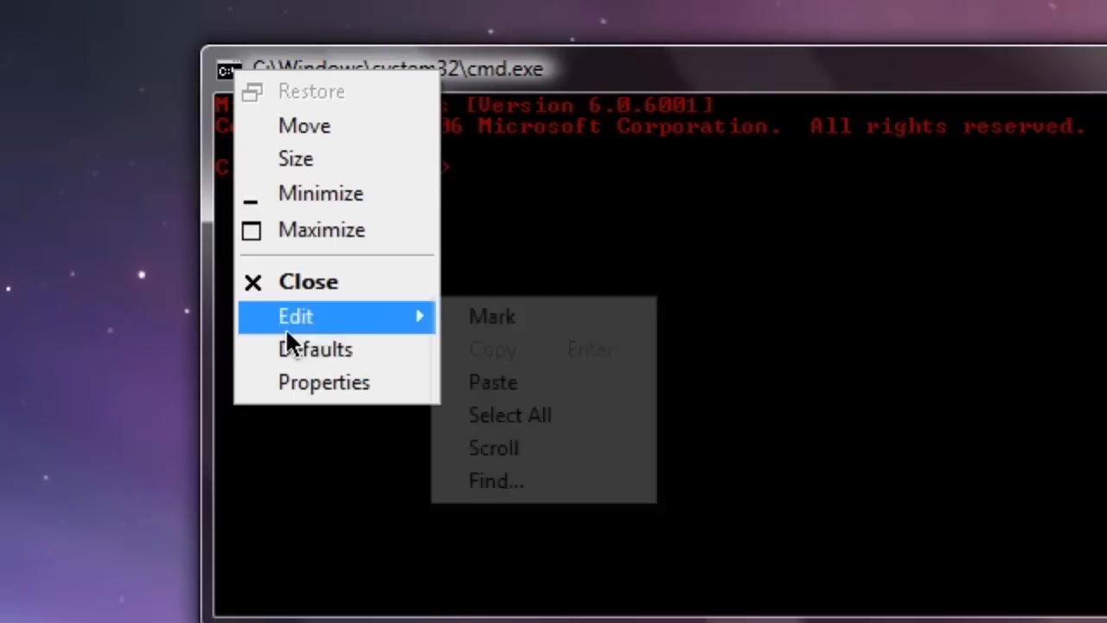
left_click(323, 382)
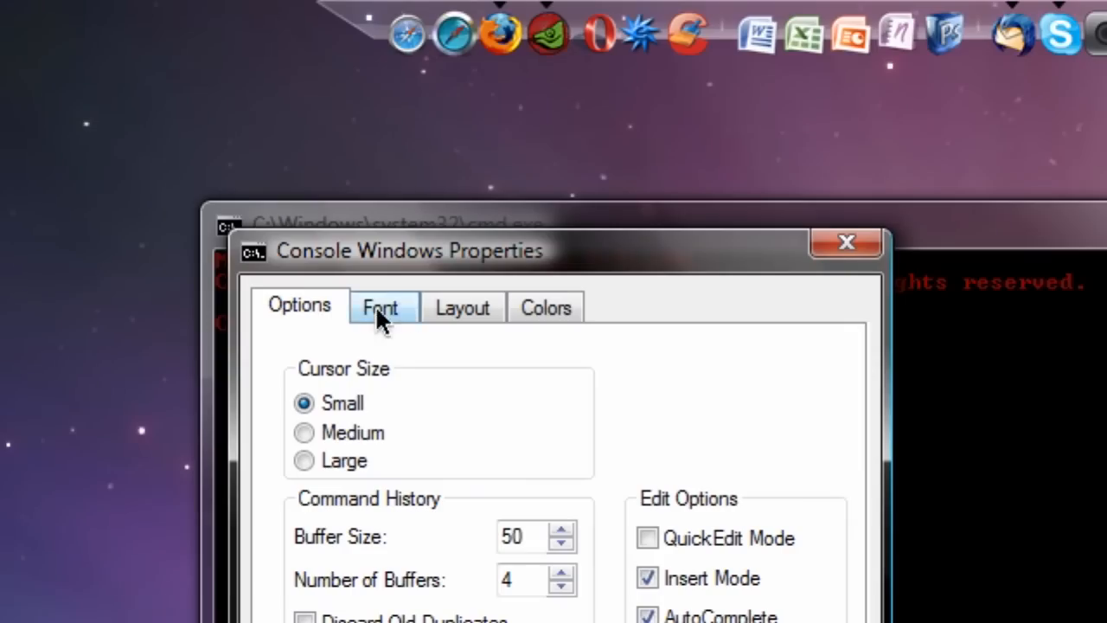
left_click(462, 308)
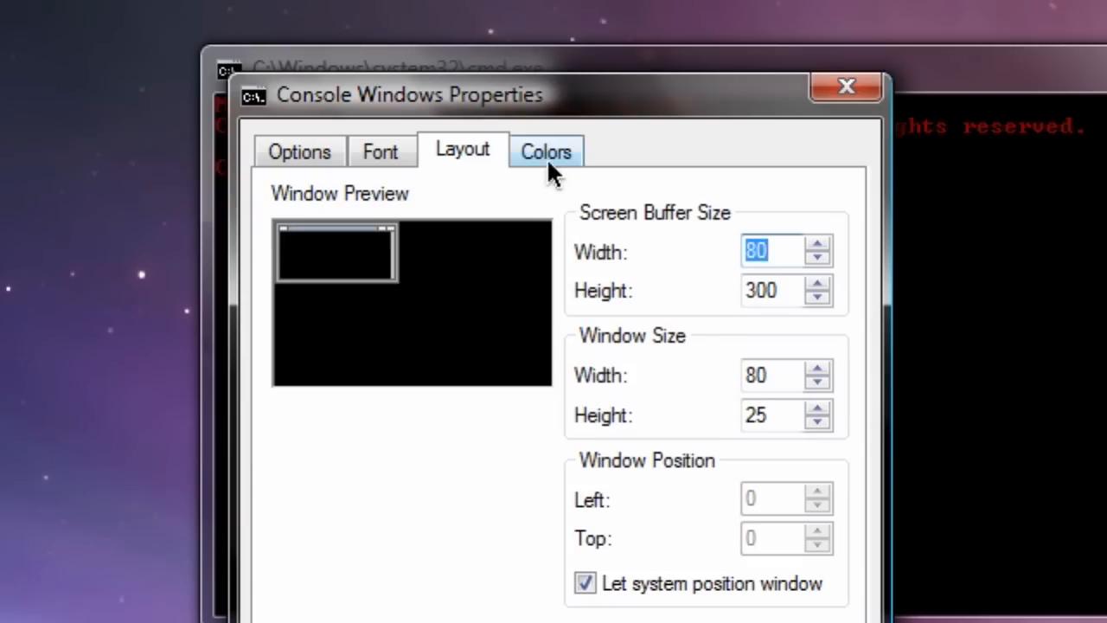
left_click(547, 153)
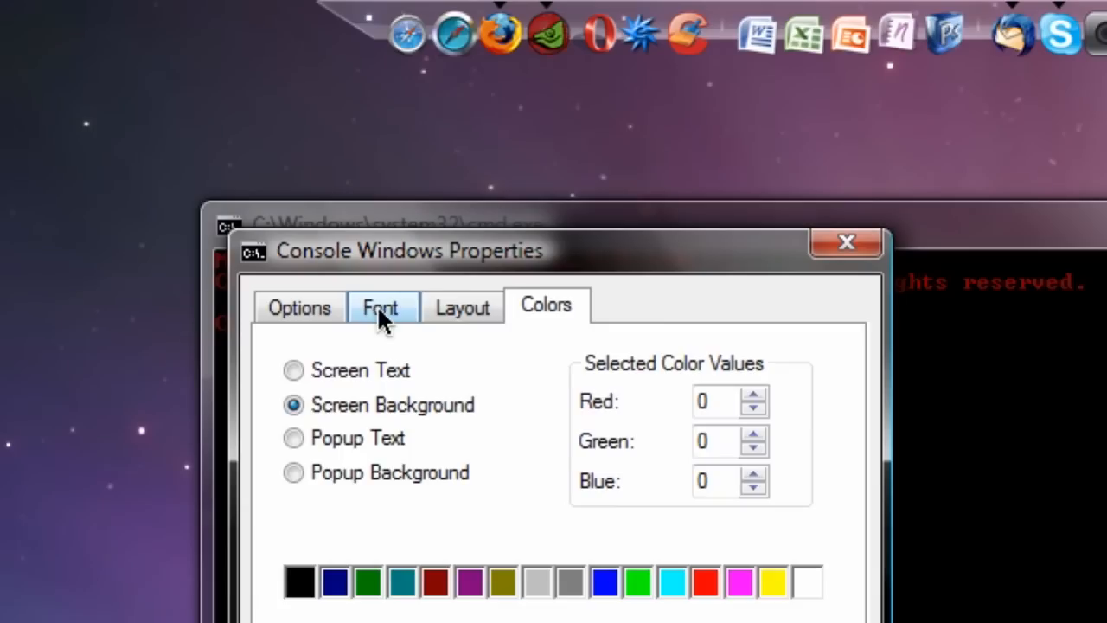
After trying 6x8 and 7x12 raster sizes, set the font to Lucida Console size 14
left_click(381, 308)
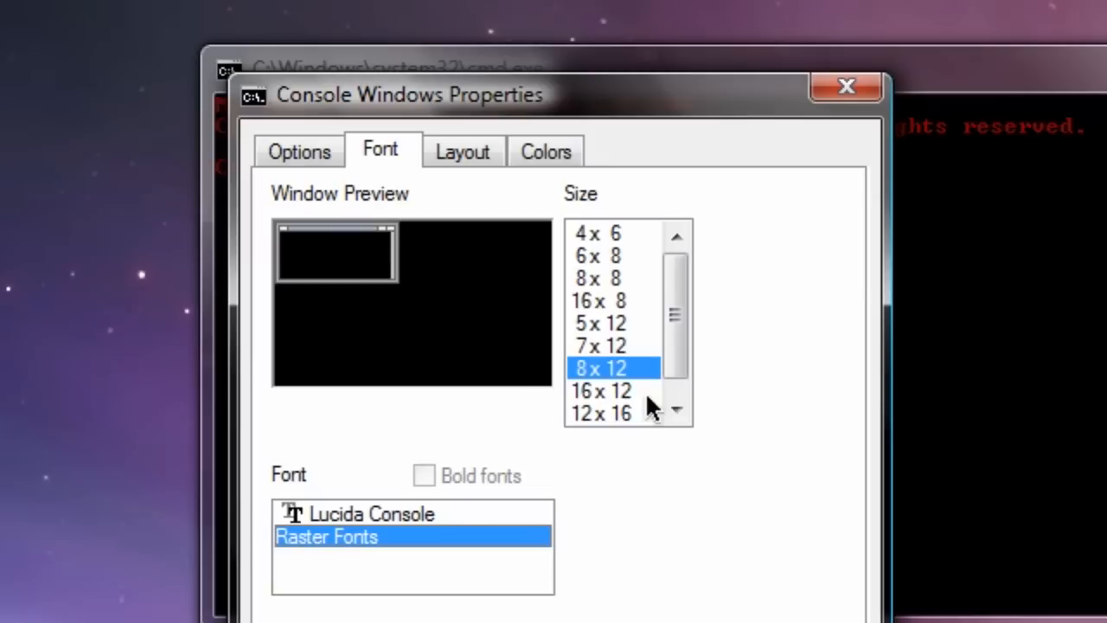
mouse_move(654, 320)
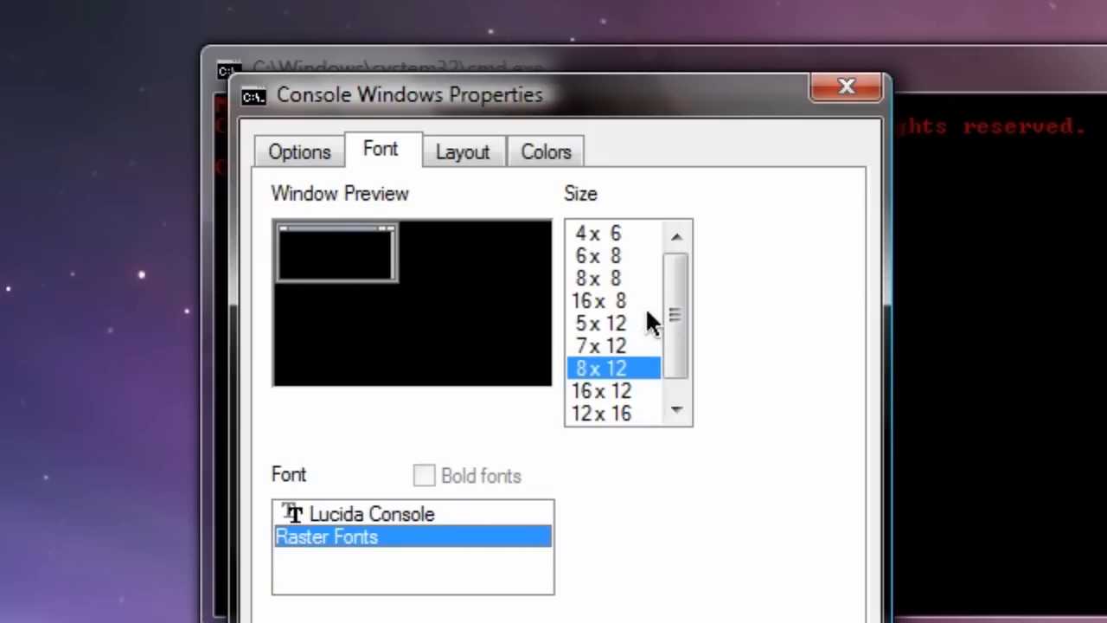
left_click(597, 256)
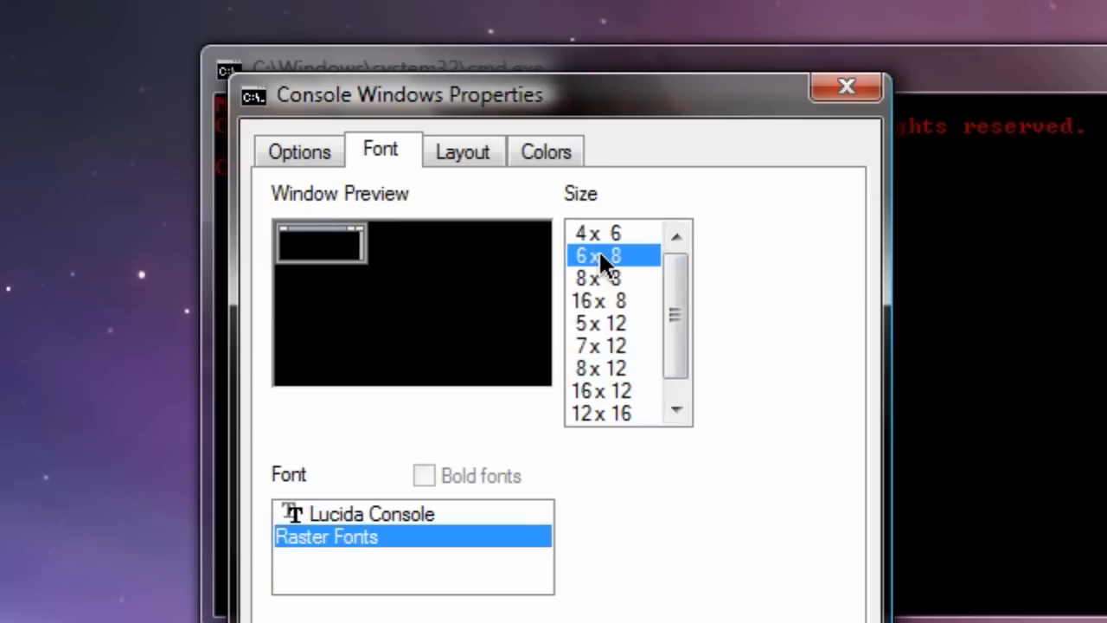
left_click(598, 346)
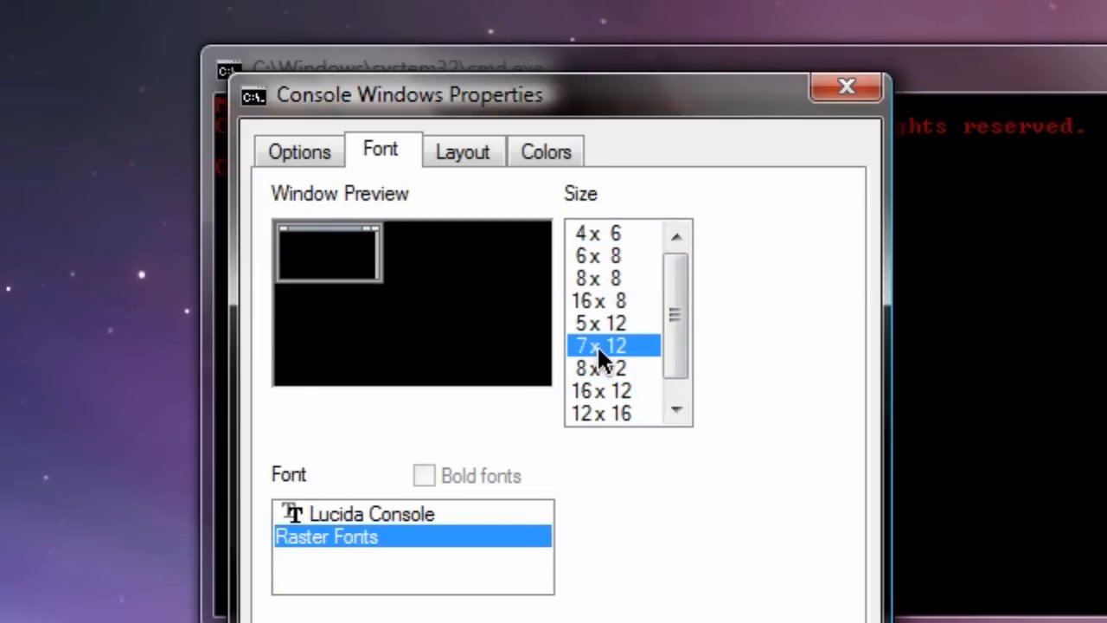
mouse_move(637, 361)
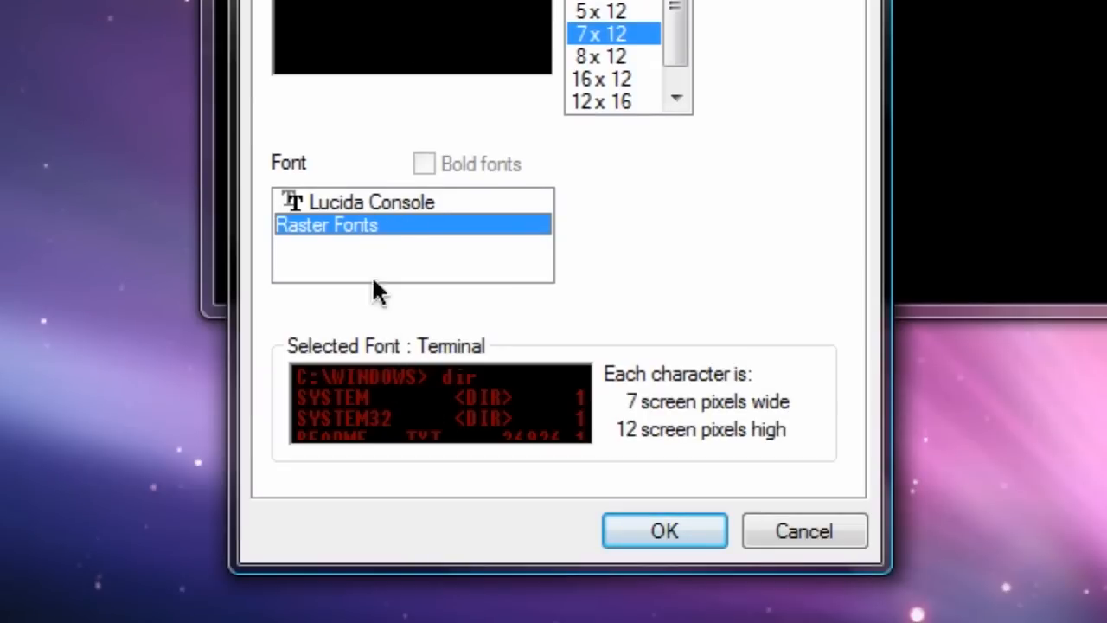
left_click(372, 201)
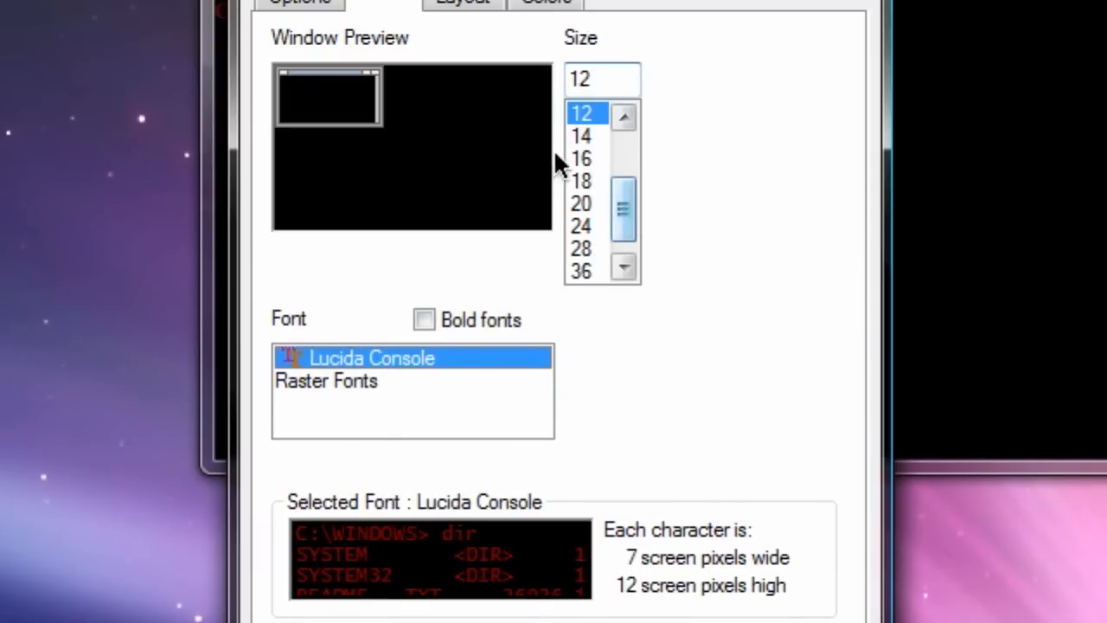
left_click(581, 446)
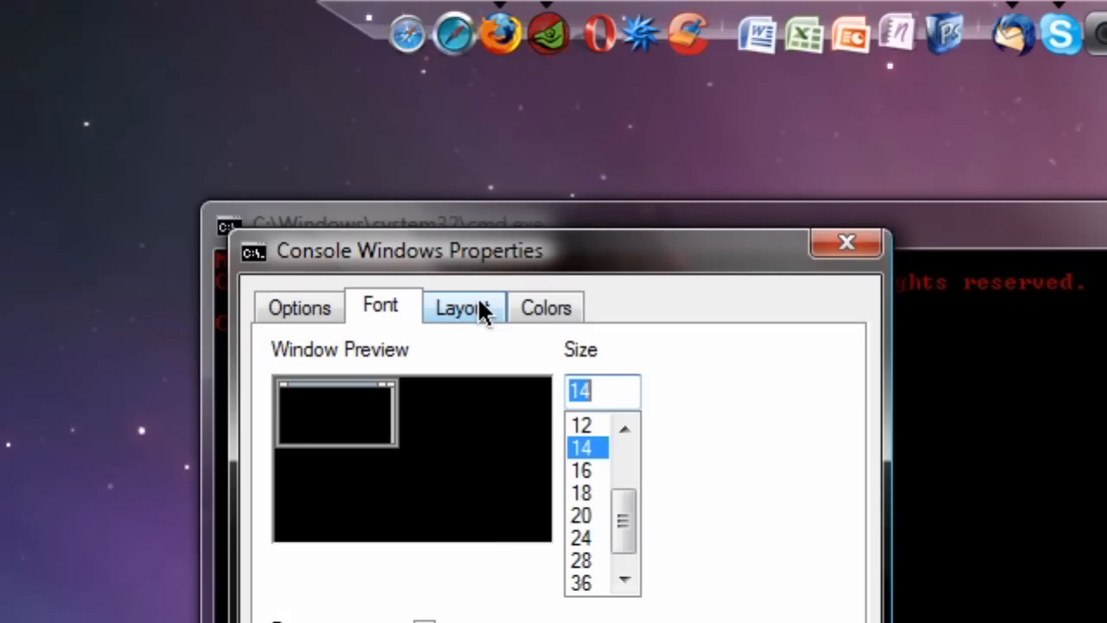
Set the layout to a 75-wide, 275-line screen buffer with window width 75
left_click(464, 308)
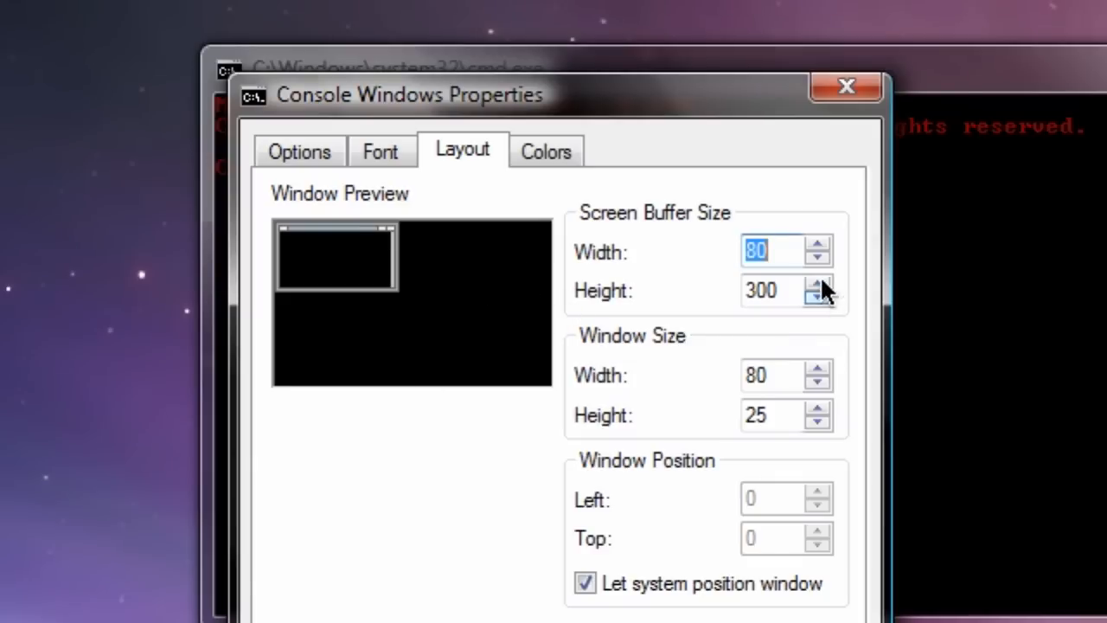
left_click(818, 257)
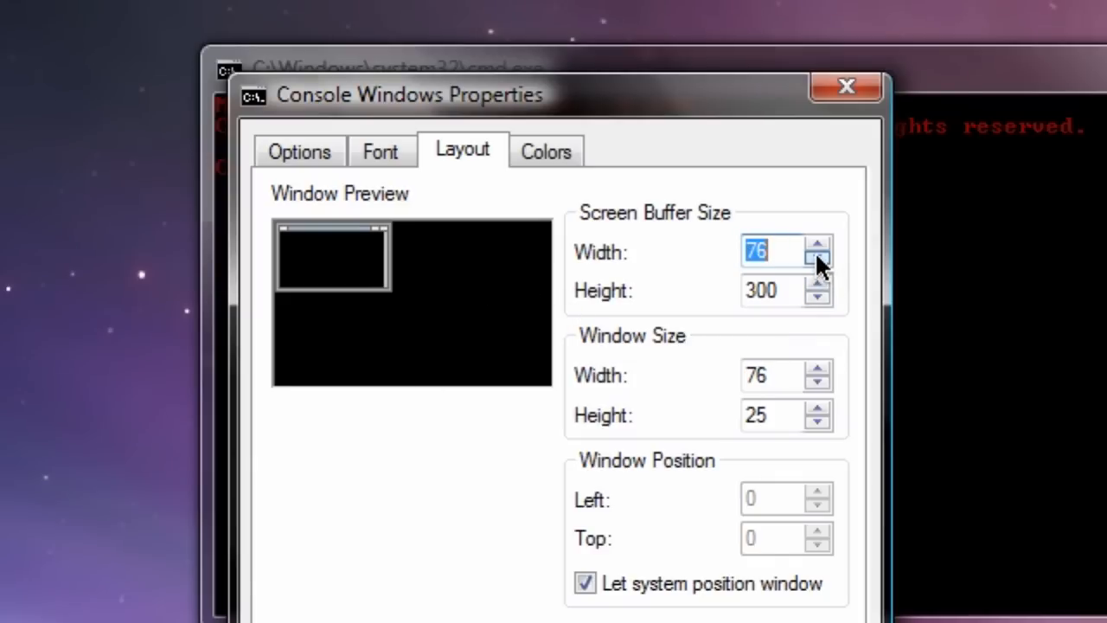
left_click(817, 242)
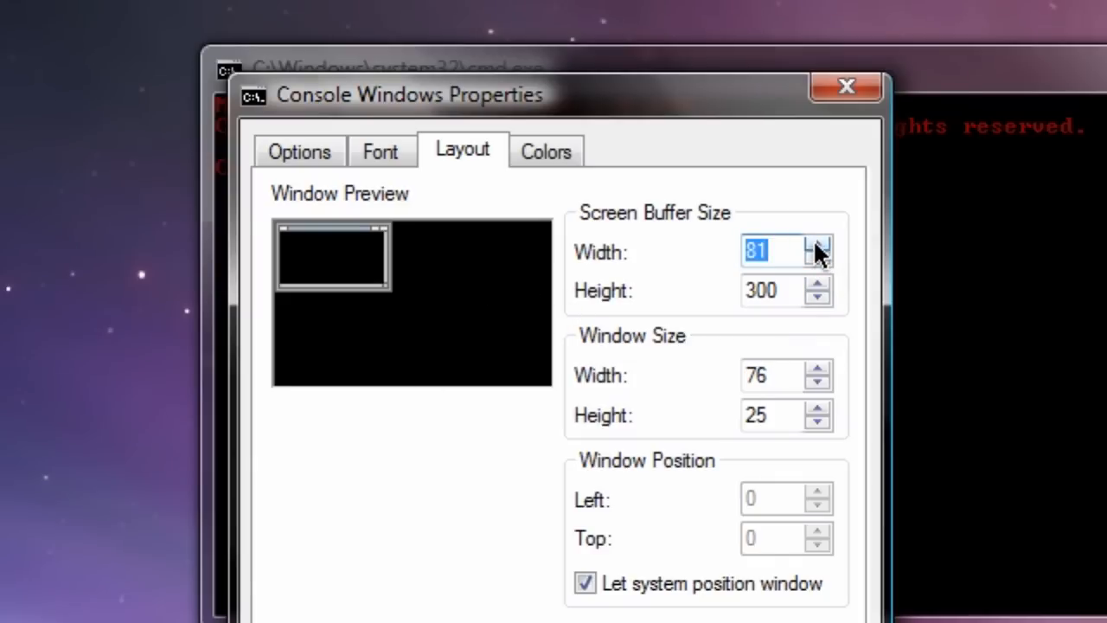
left_click(816, 246)
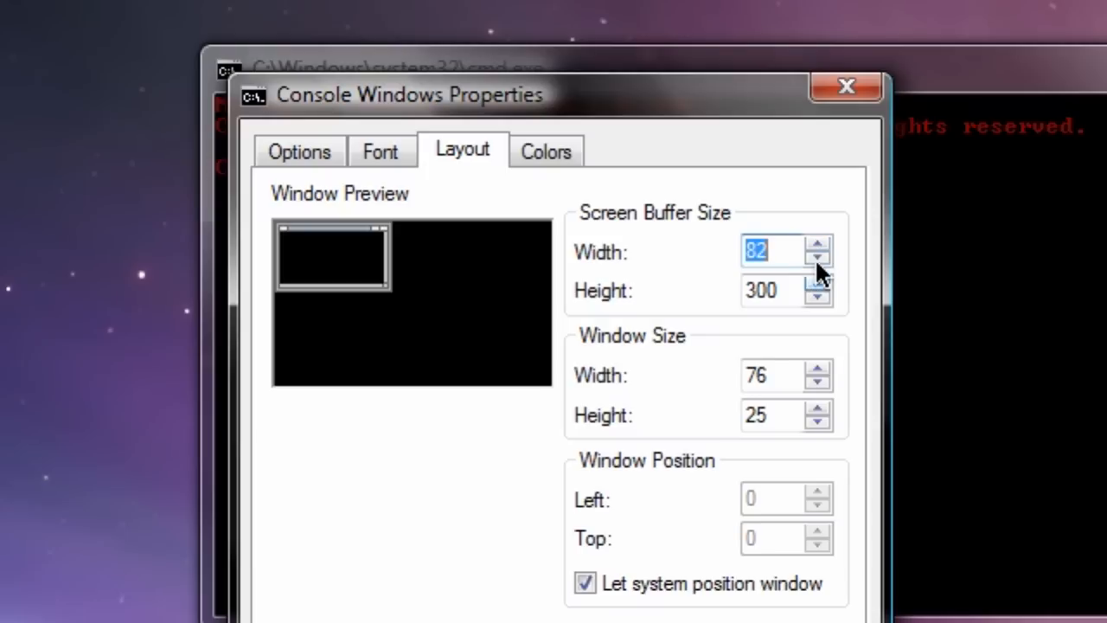
left_click(818, 260)
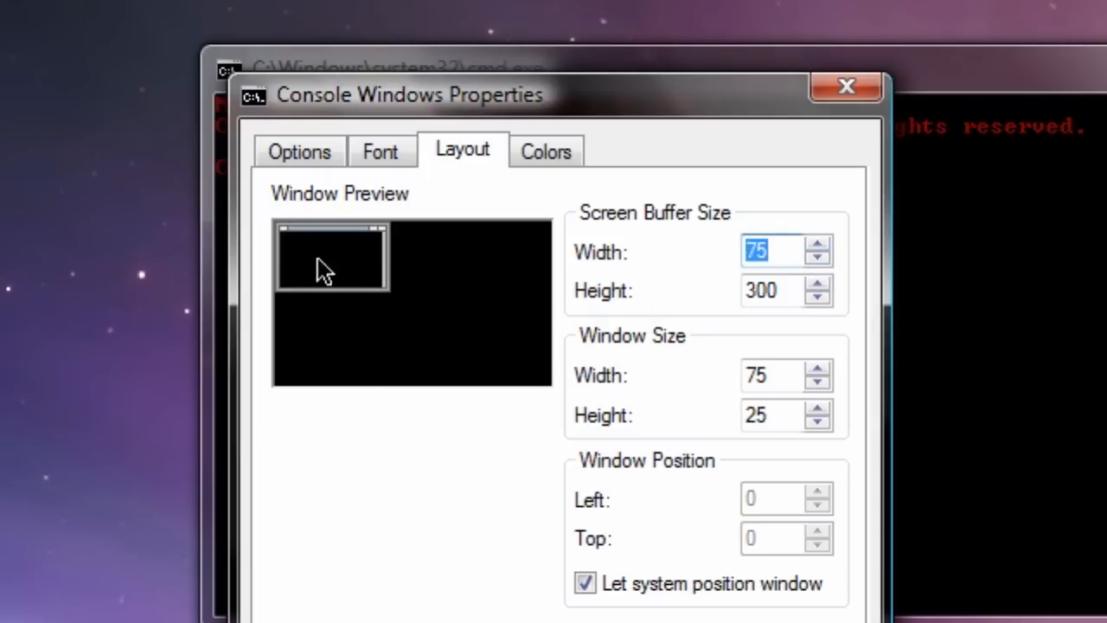
left_click(818, 298)
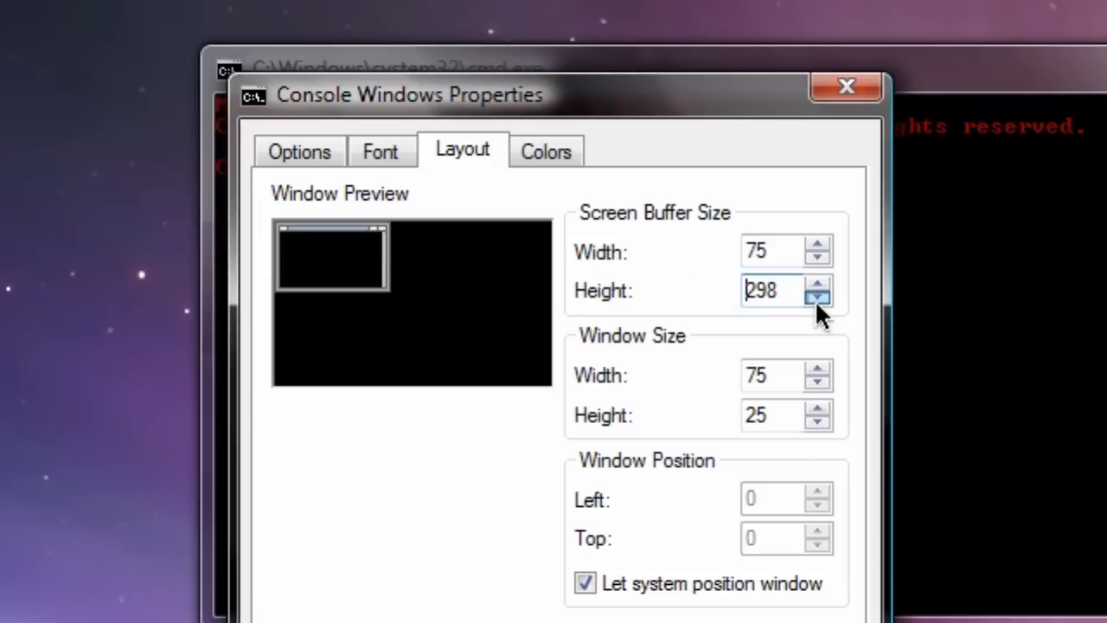
left_click(816, 298)
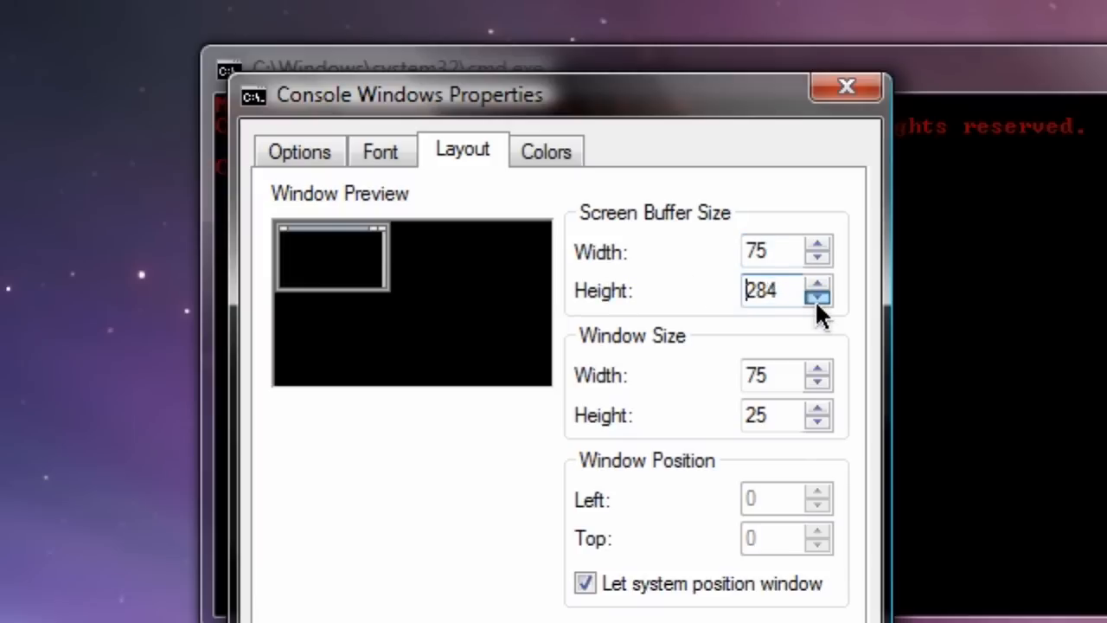
left_click(817, 298)
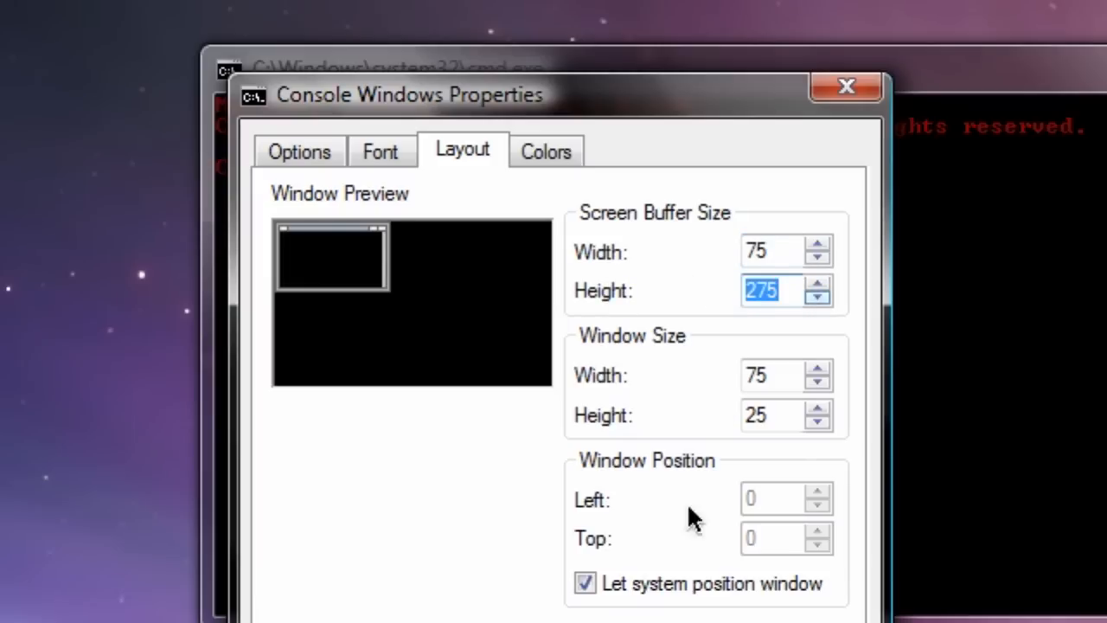
left_click(546, 150)
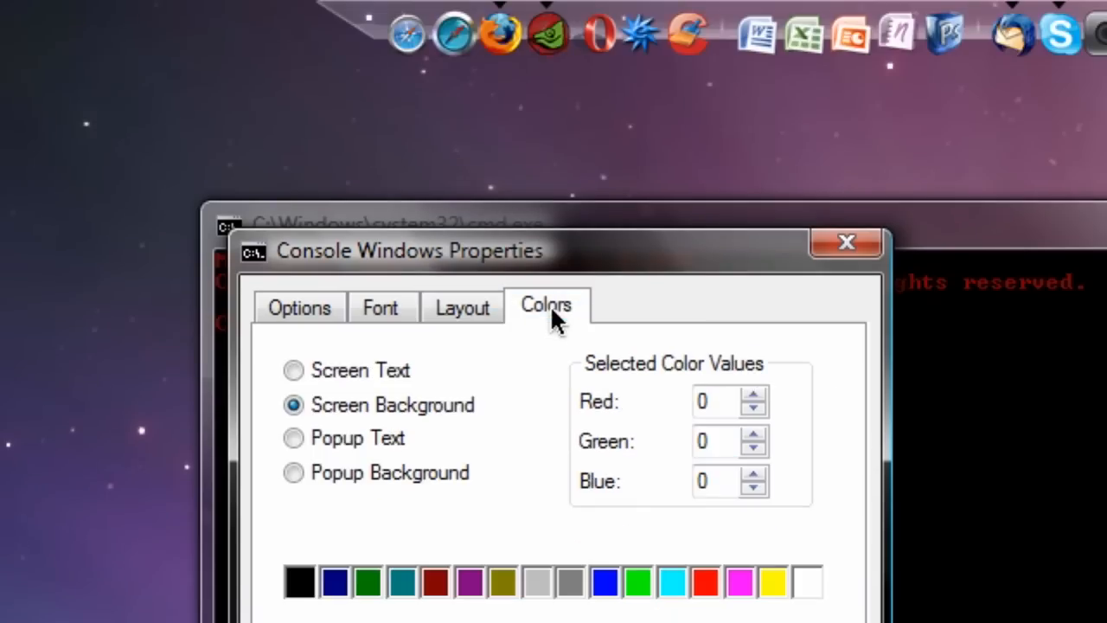
mouse_move(505, 443)
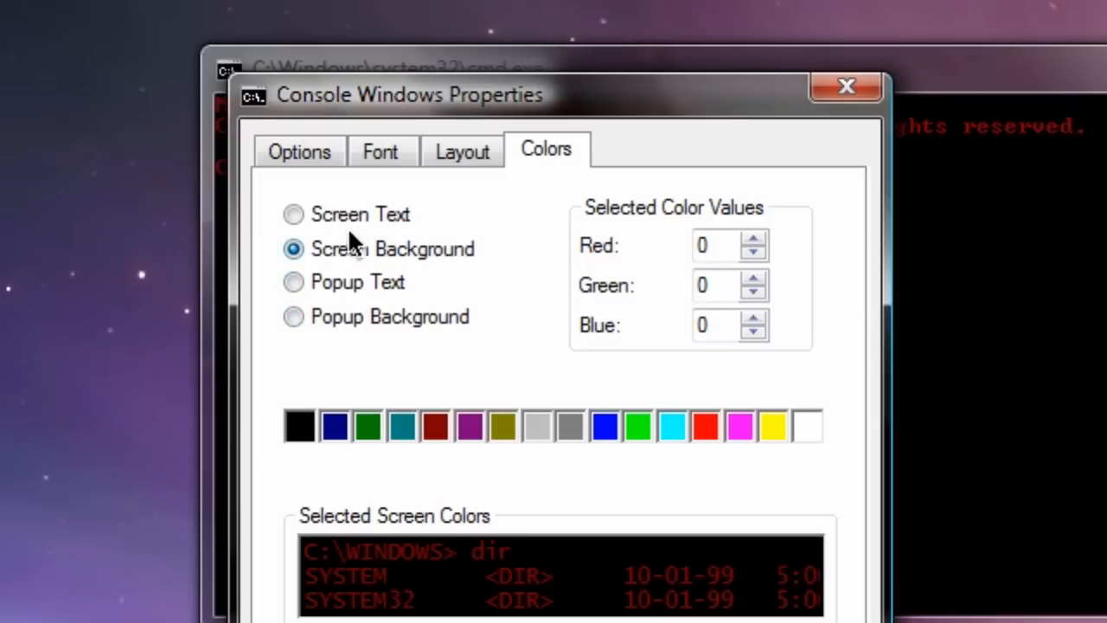
Make the screen text bright red and, after trying purple, keep the background black
left_click(294, 214)
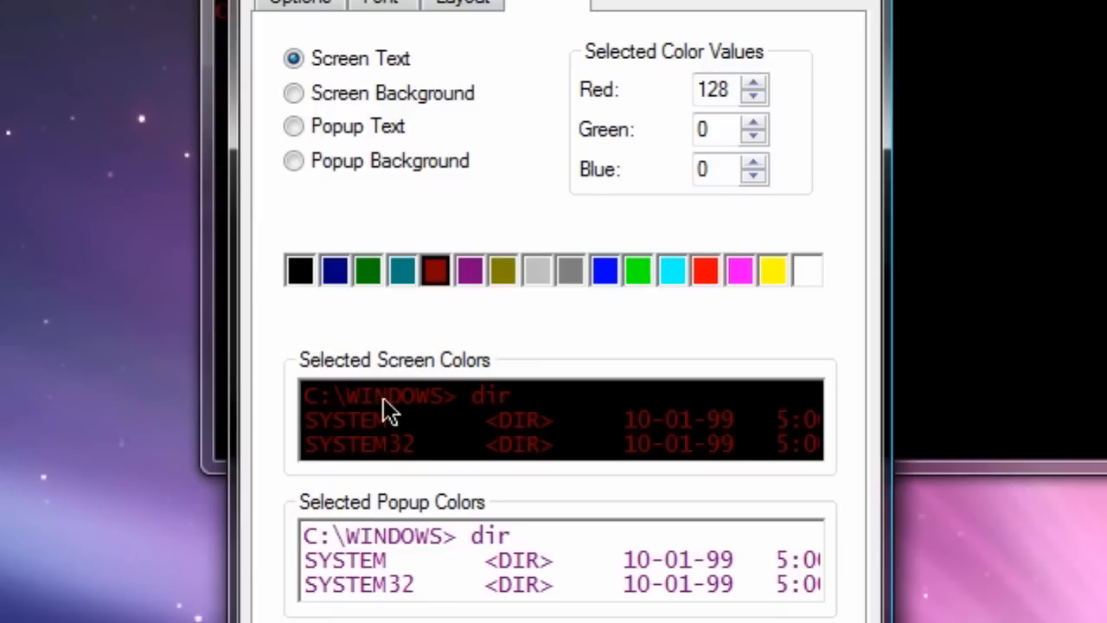
mouse_move(706, 280)
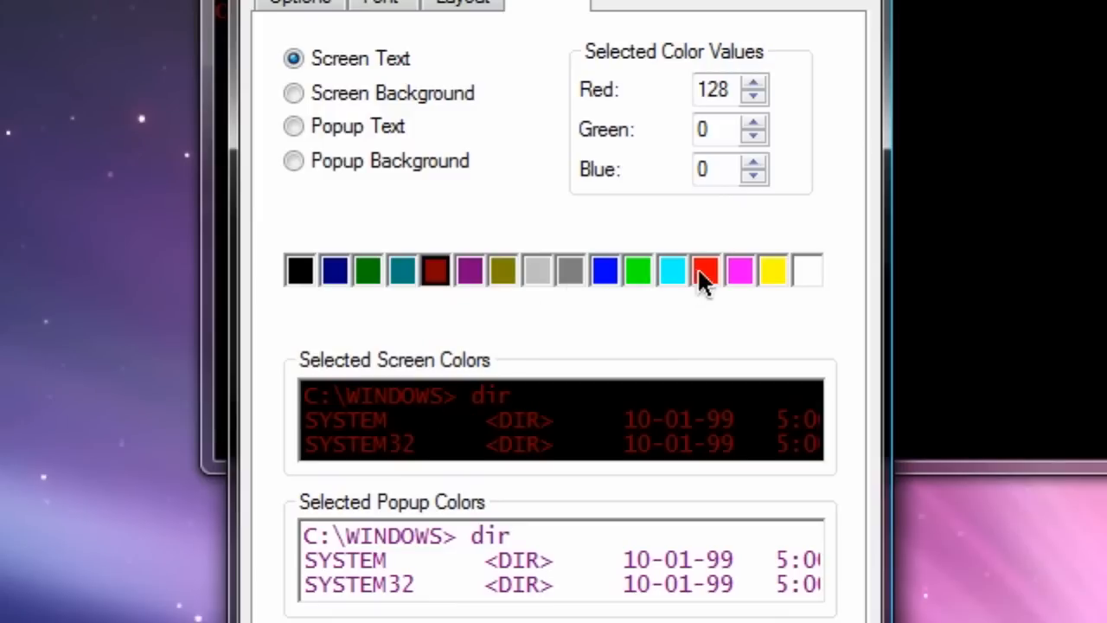
left_click(706, 270)
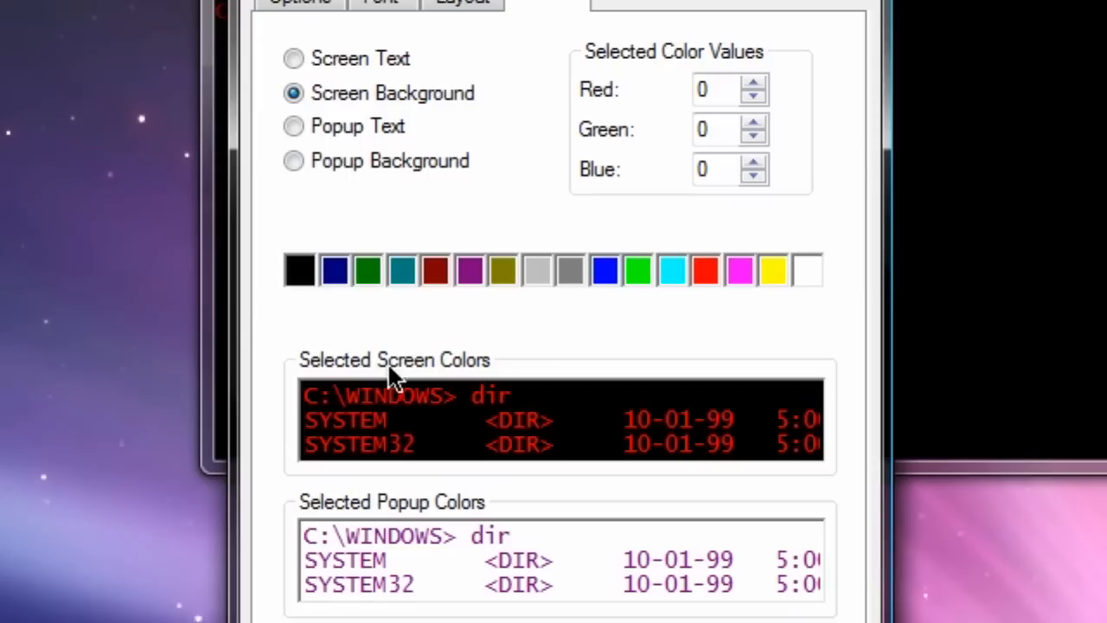
mouse_move(362, 288)
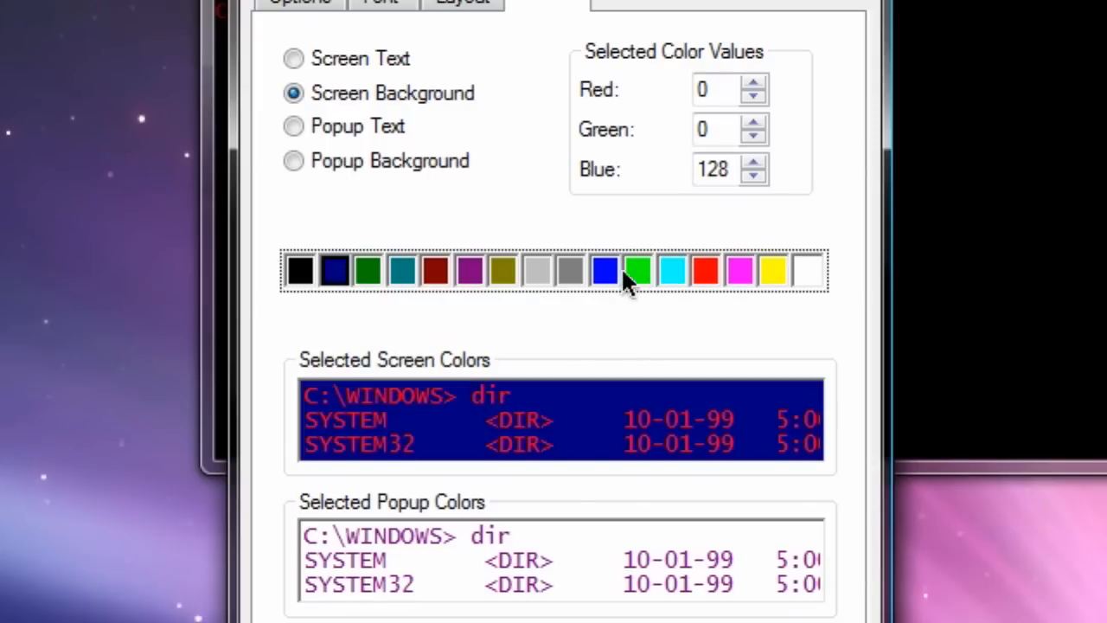
left_click(469, 270)
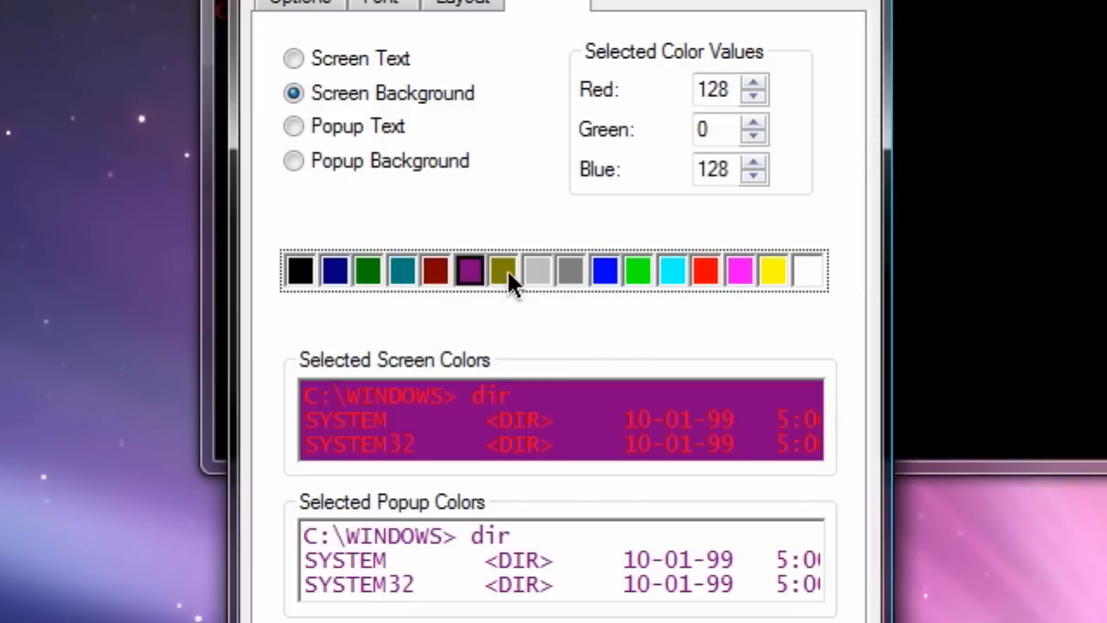
left_click(299, 270)
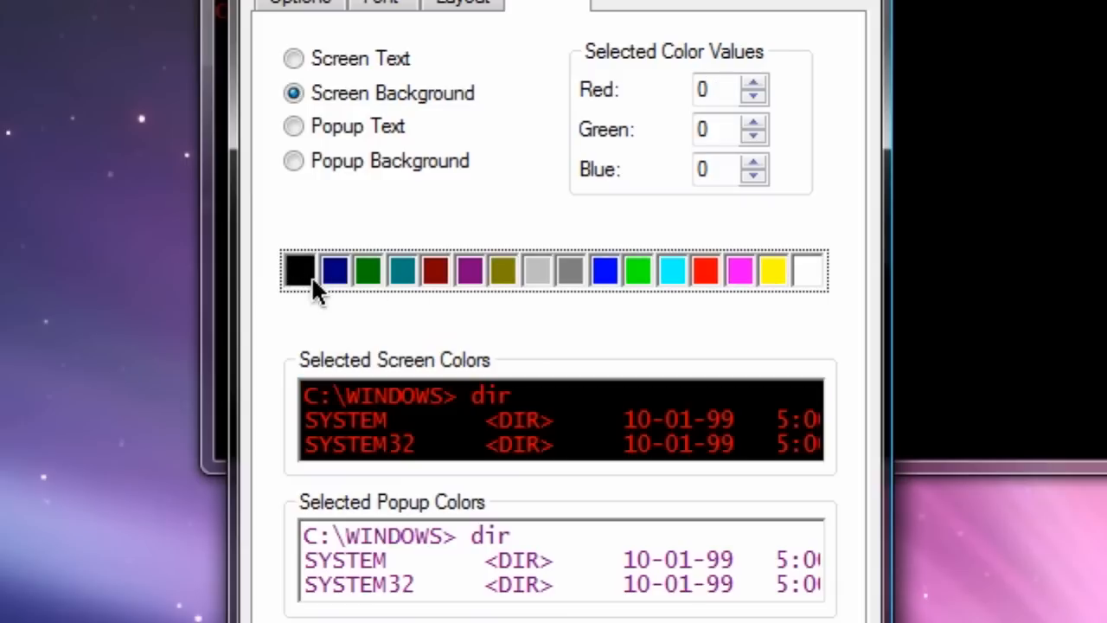
mouse_move(470, 398)
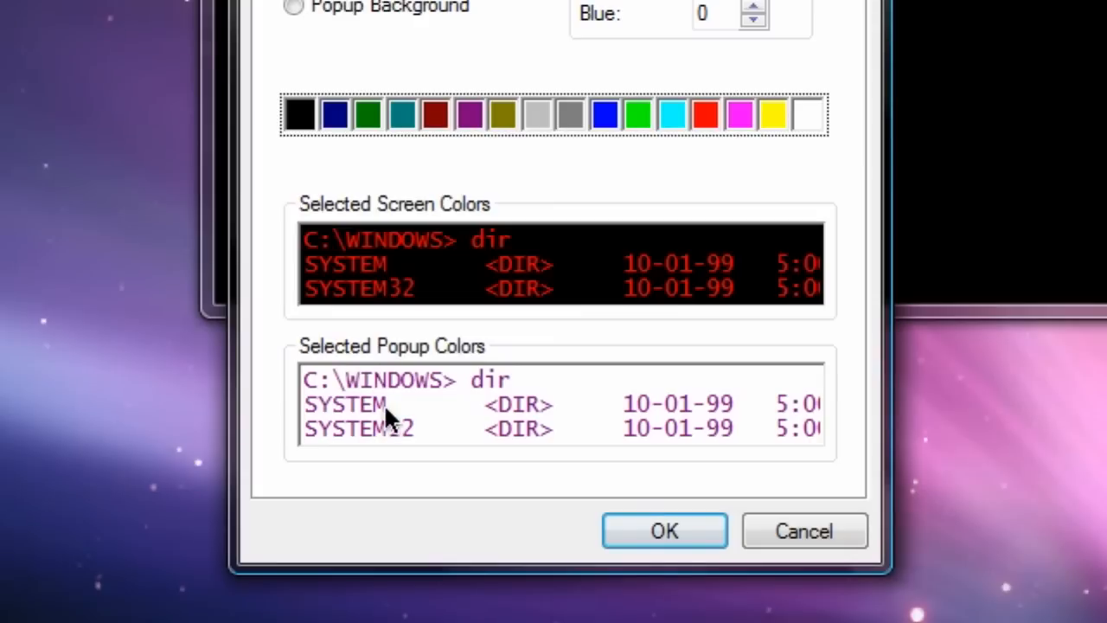
mouse_move(552, 311)
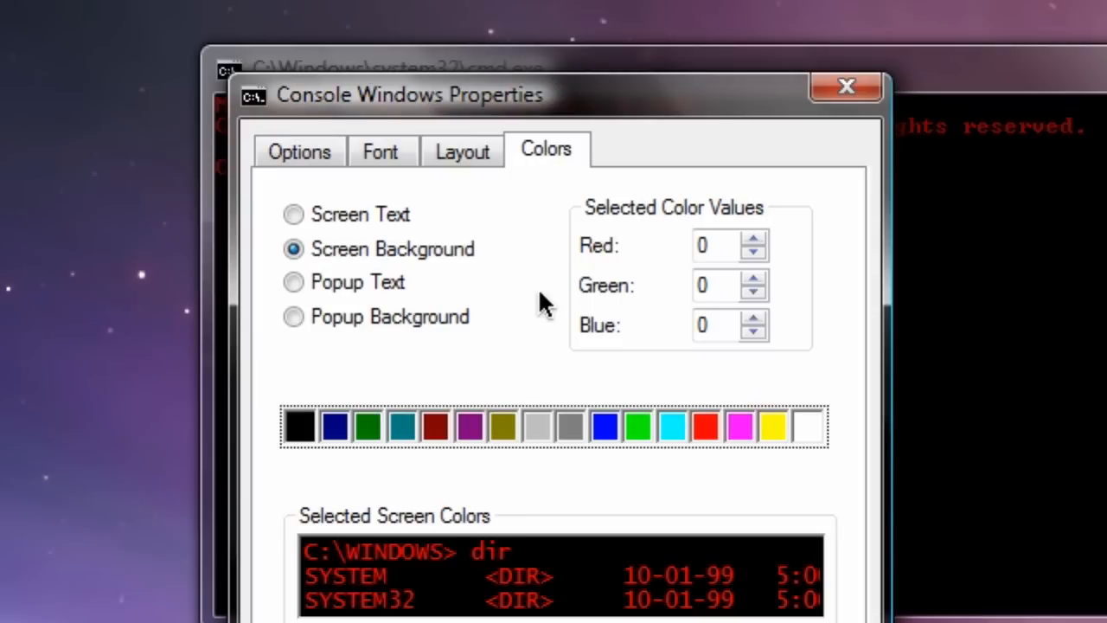
left_click(299, 152)
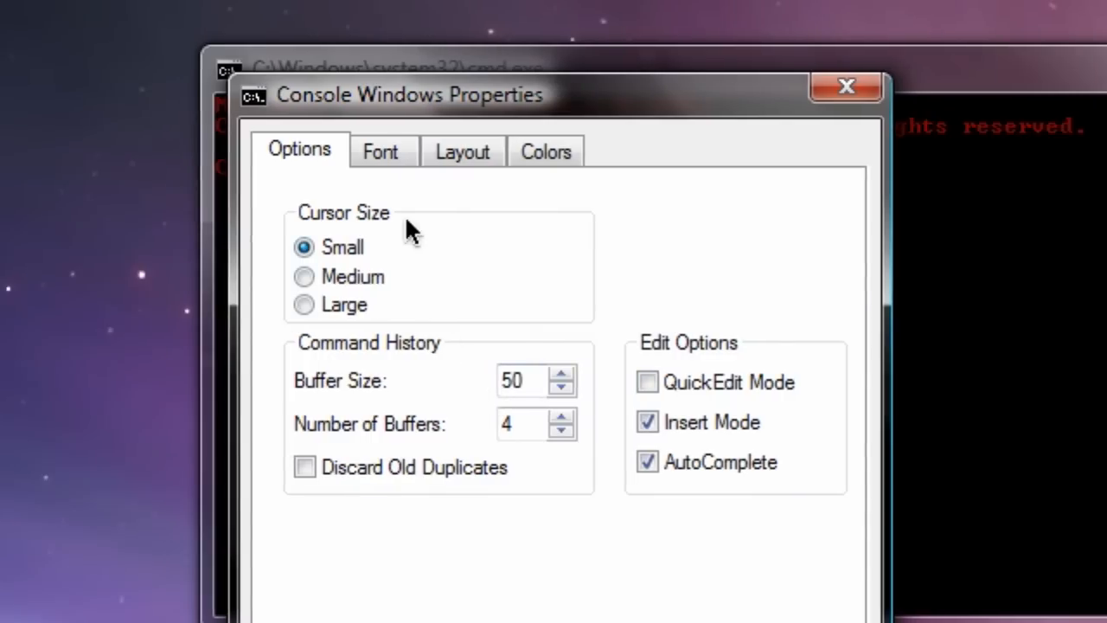
Confirm the properties with OK, leaving the console showing red text on black
left_click(381, 152)
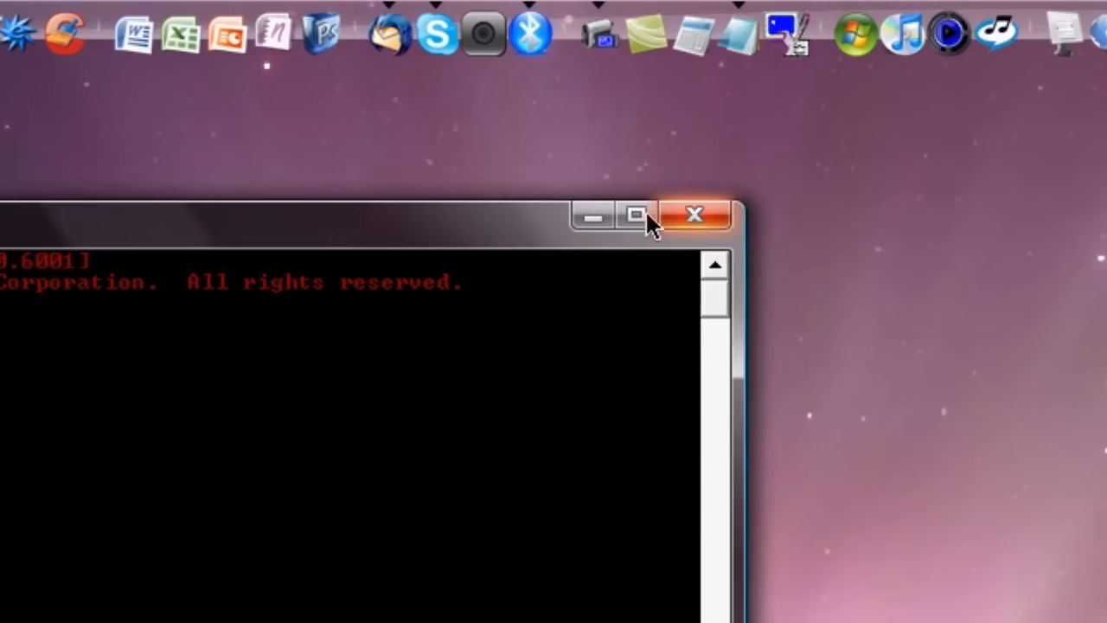
left_click(695, 214)
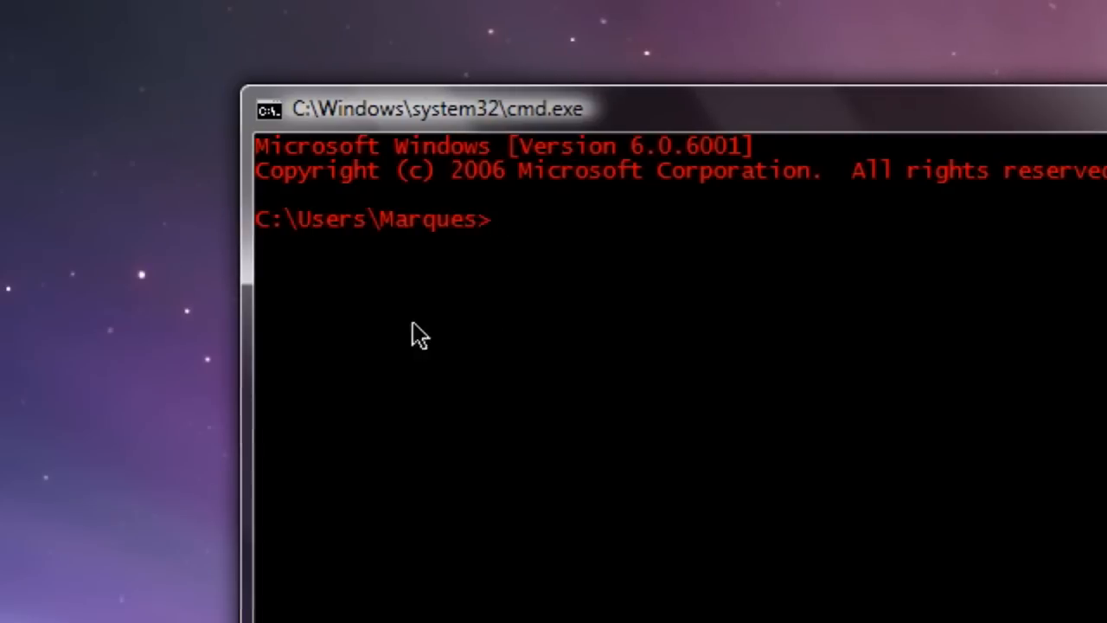
Run chkdsk, which refuses for lack of elevated privileges
type("chkdsk")
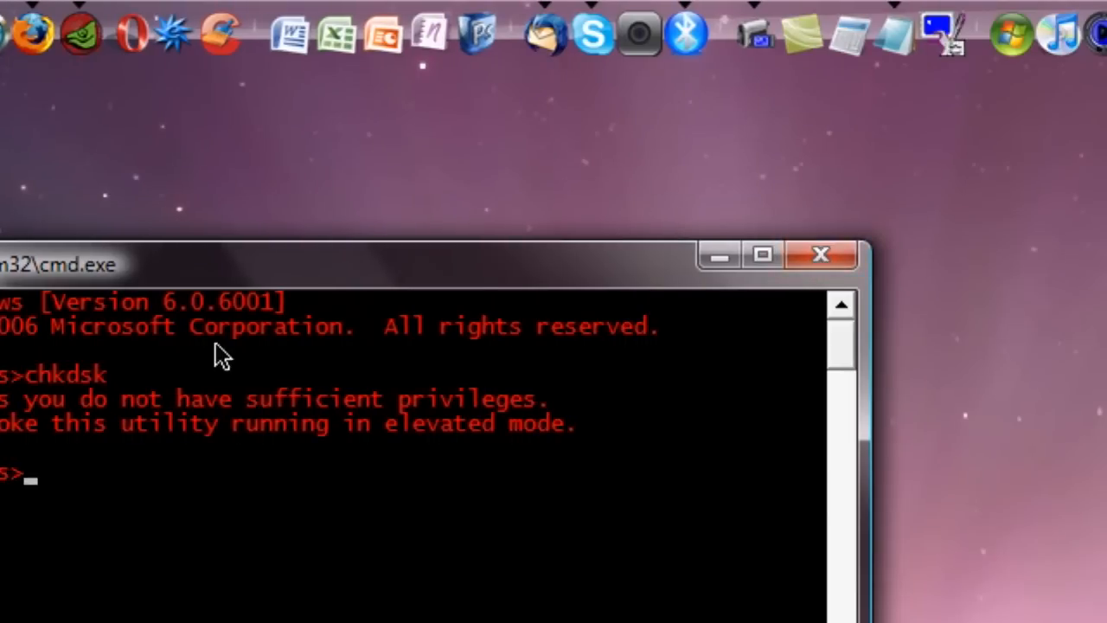
mouse_move(735, 285)
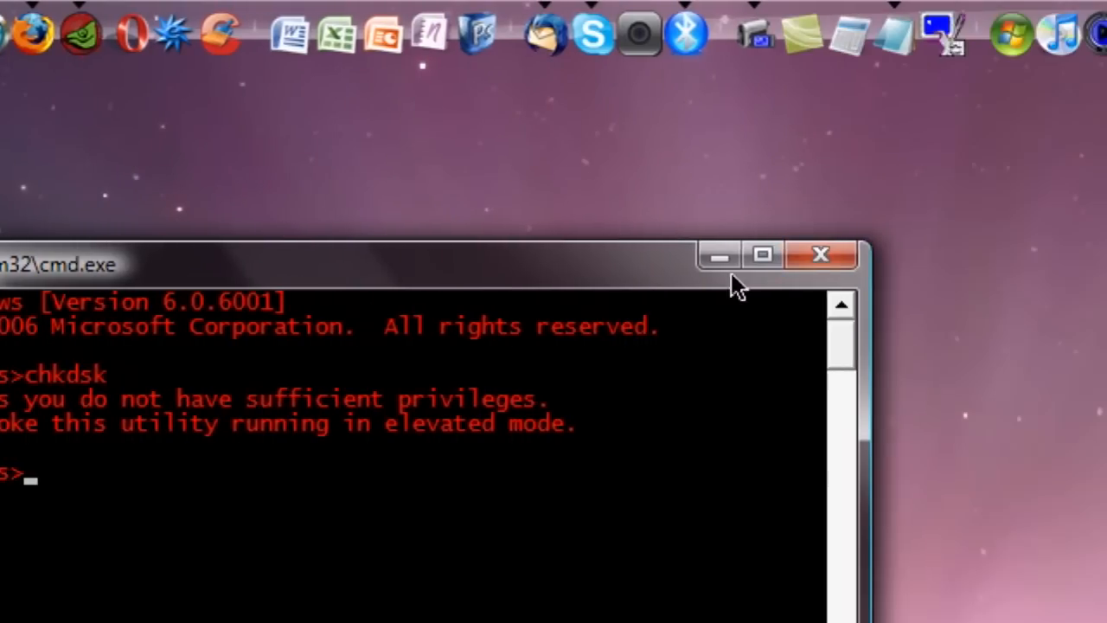
Scroll through the Safari file-copy listing (258 files copied) and close the browser window
left_click(820, 252)
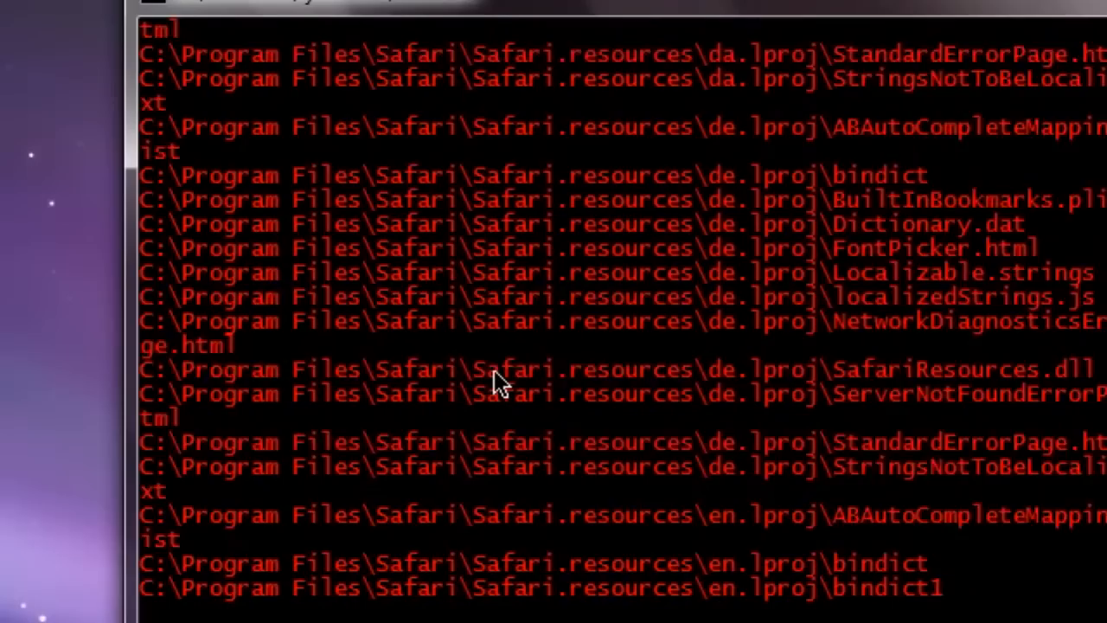
scroll("down", 3)
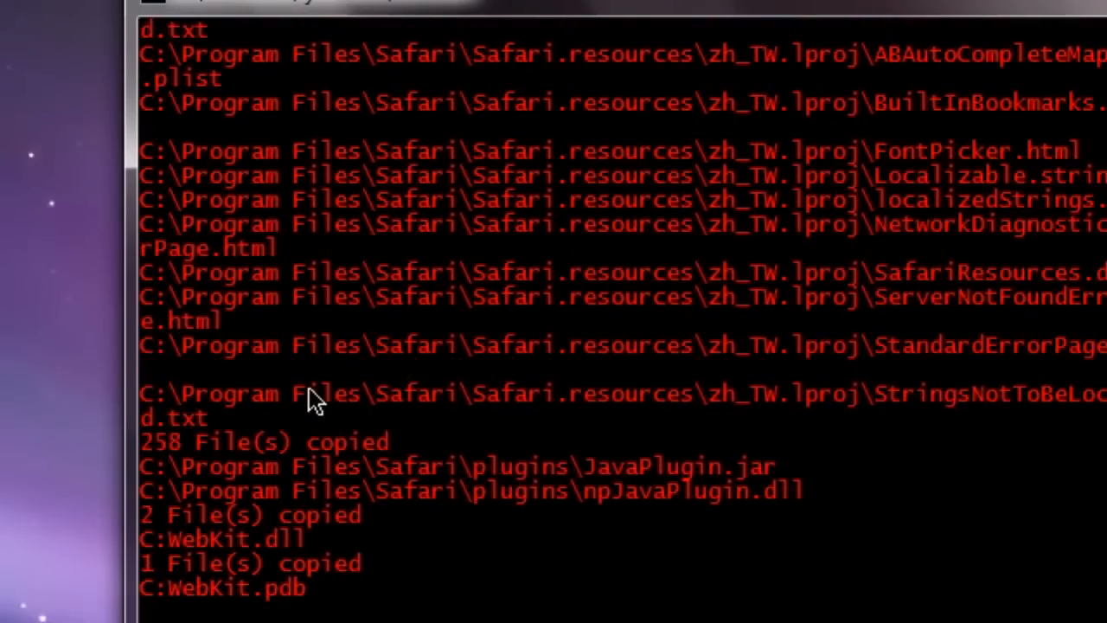
scroll("down", 3)
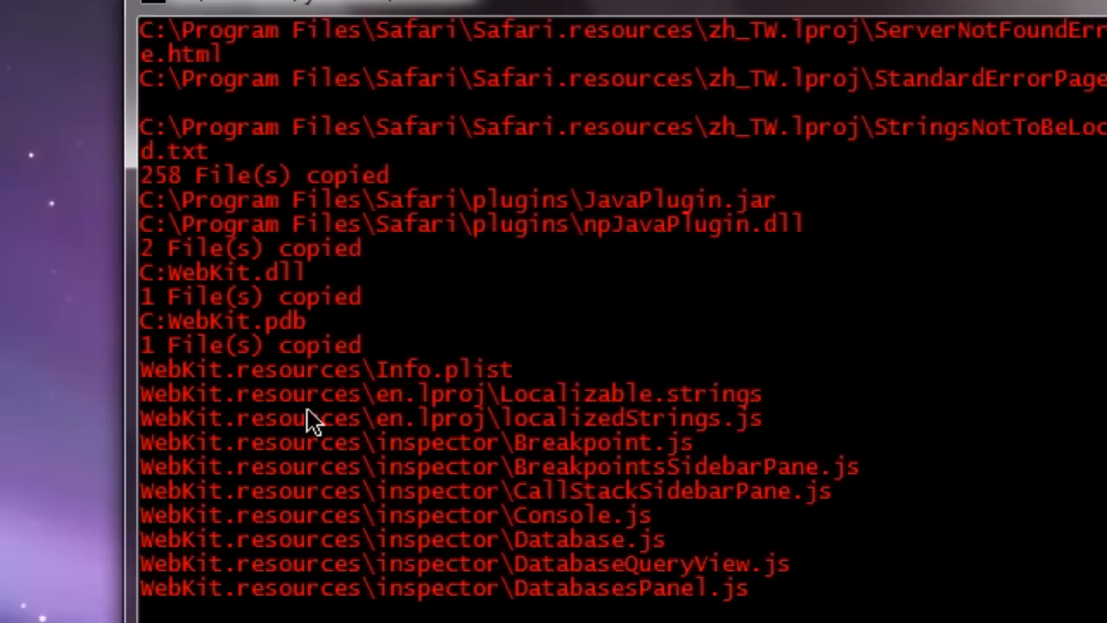
scroll("down", 3)
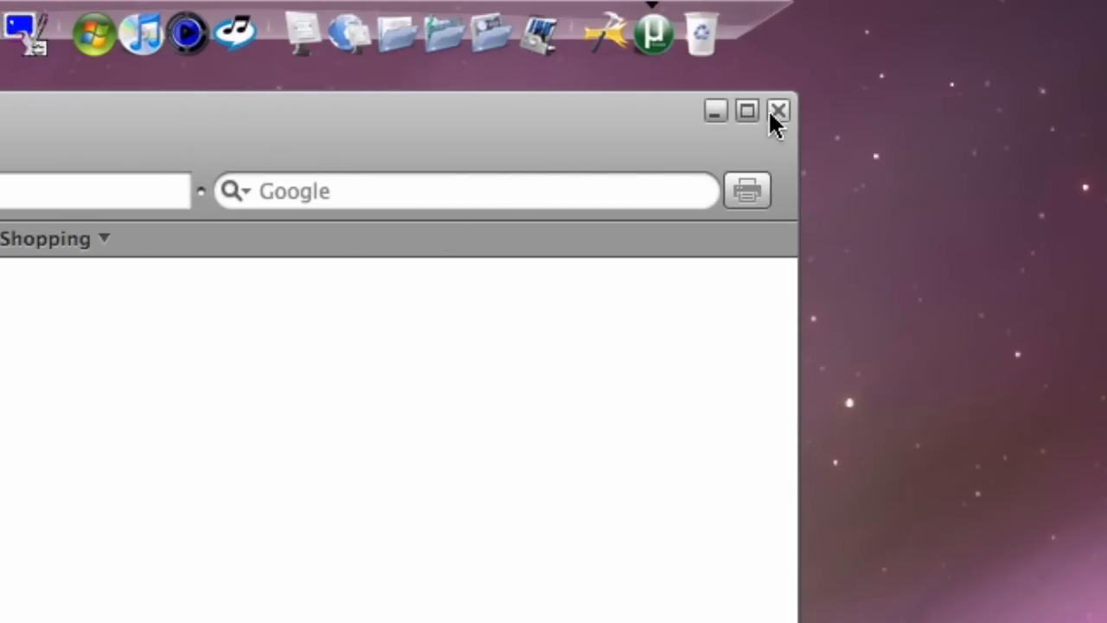
left_click(775, 111)
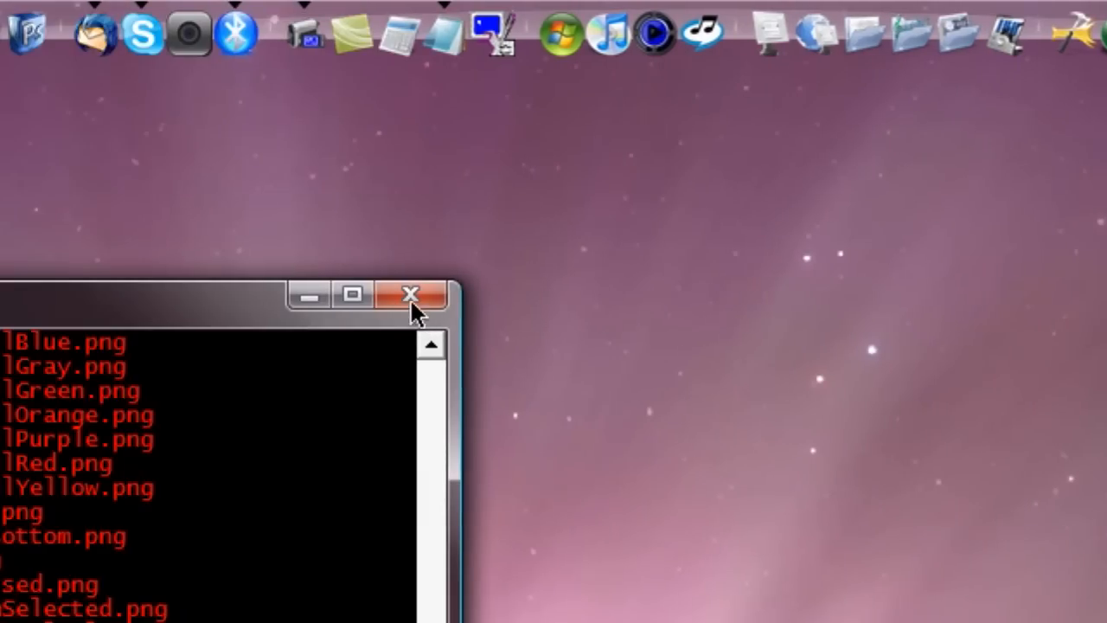